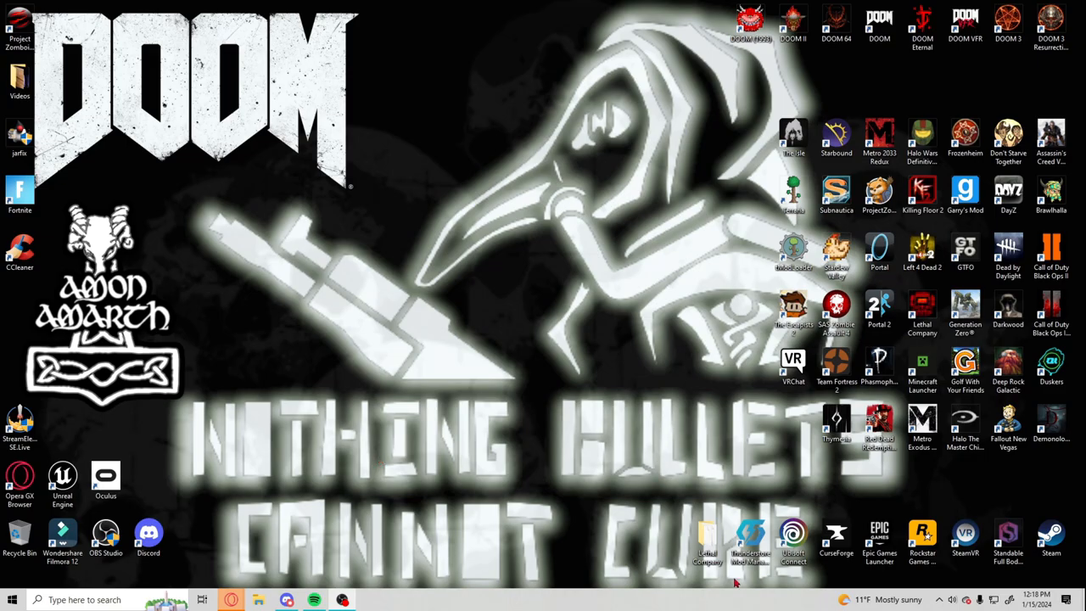
Launch Thunderstore Mod Manager and create a new Lethal Company profile named 'VR.1'
double_click(750, 540)
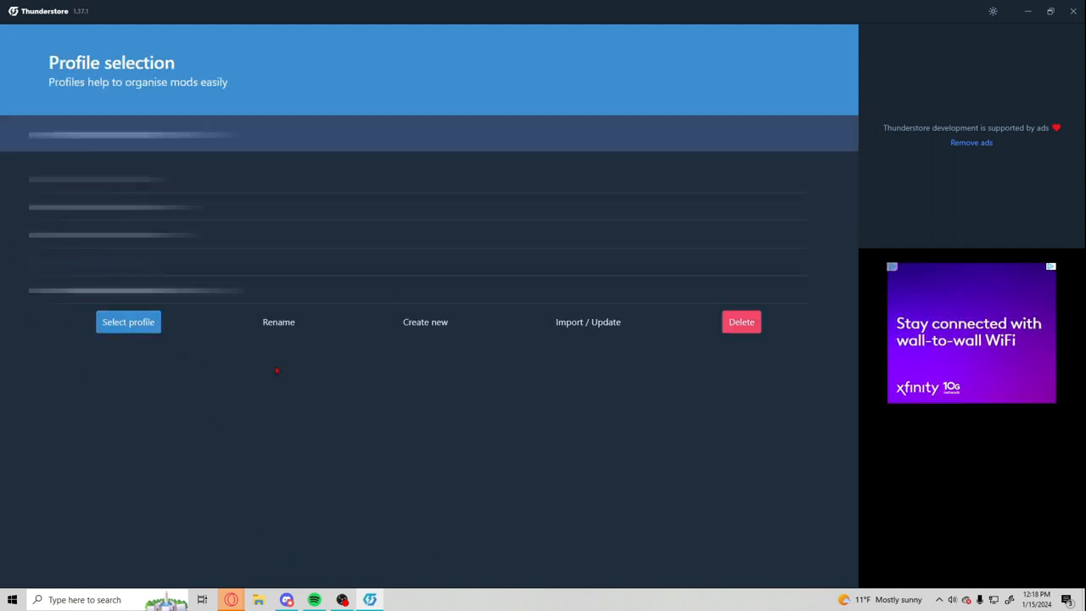
click(425, 321)
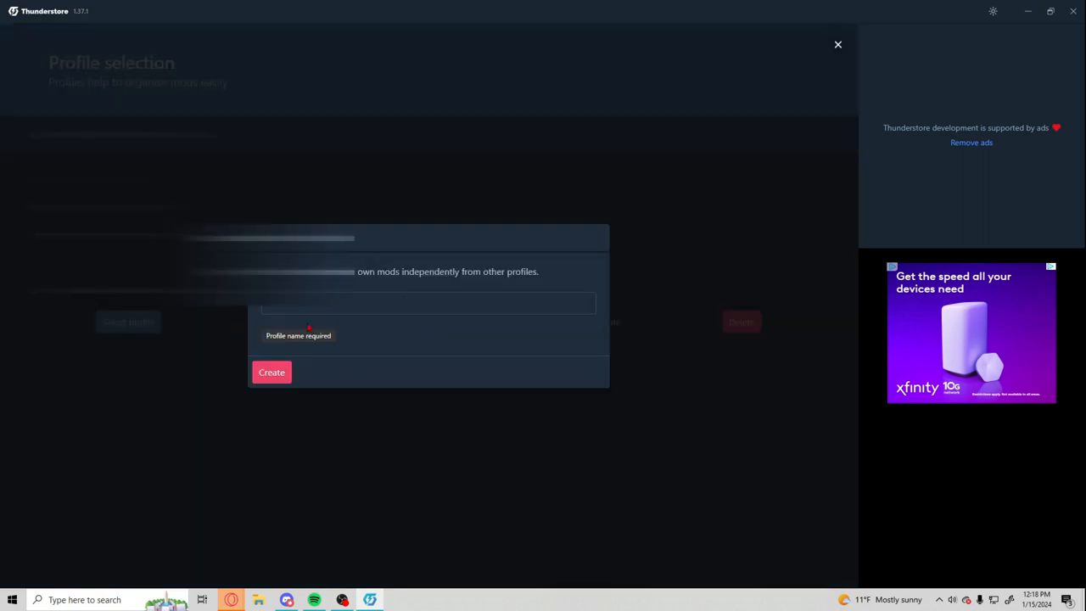
text(CR)
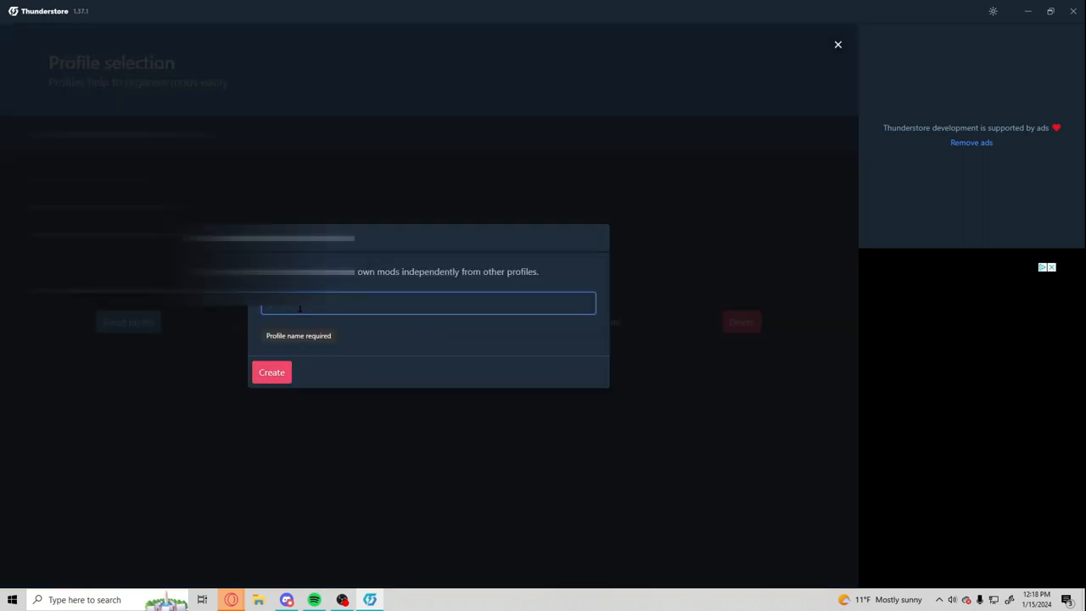
text(VR)
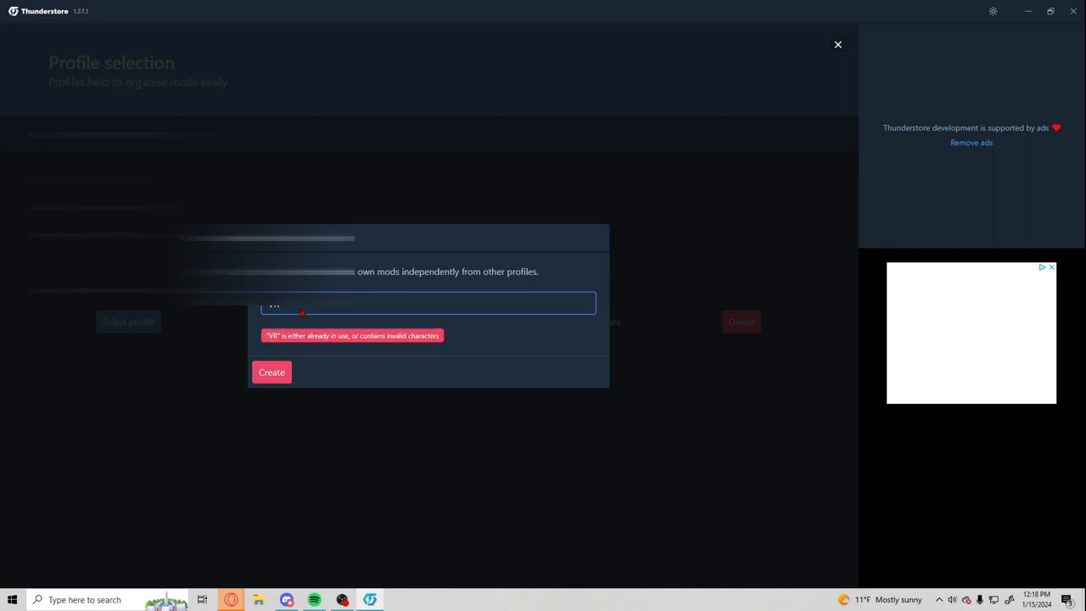
text(.1)
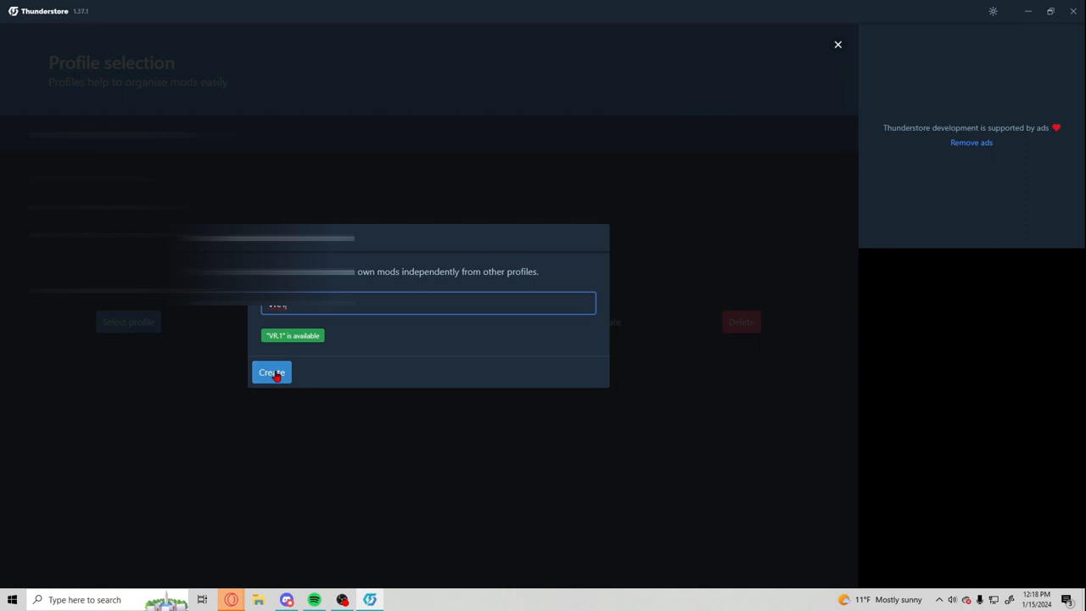
click(272, 371)
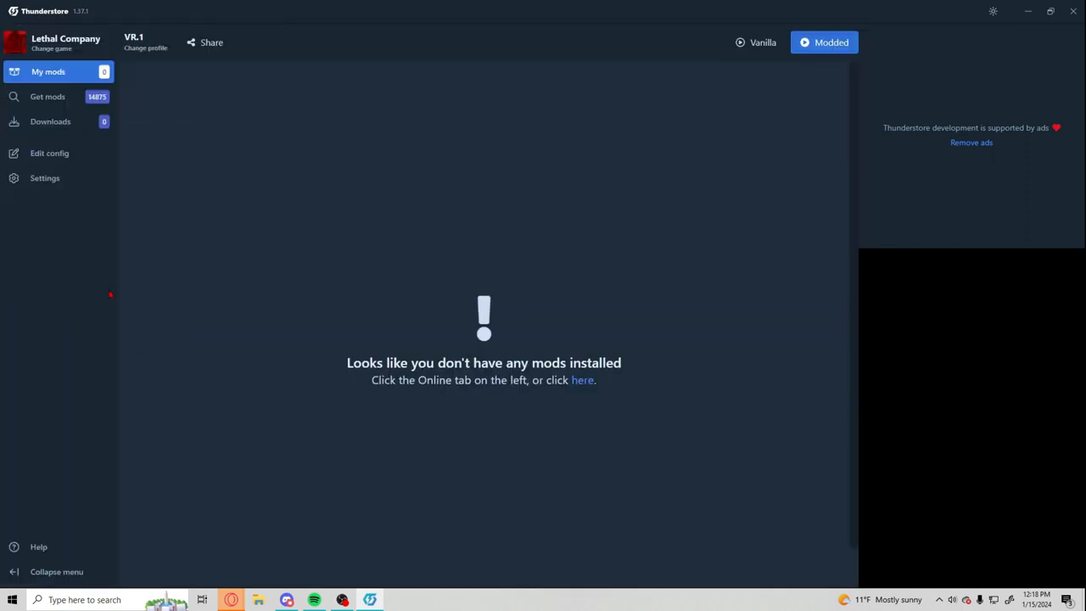
Search online mods for 'Lethalcompanyvr' and download LethalCompanyVR 1.0.1 with dependencies
click(47, 96)
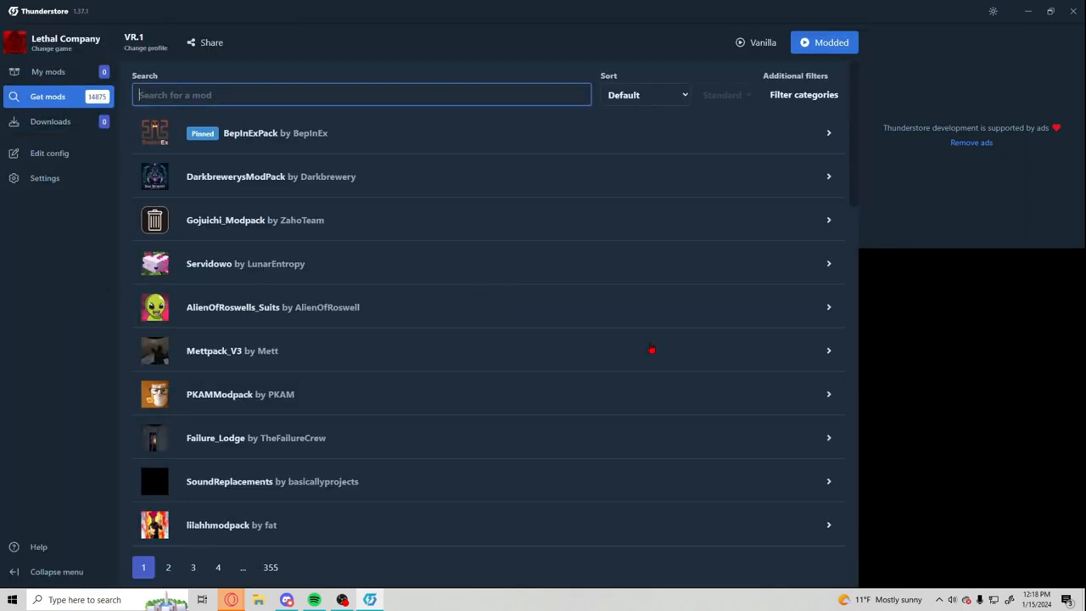
text(Let)
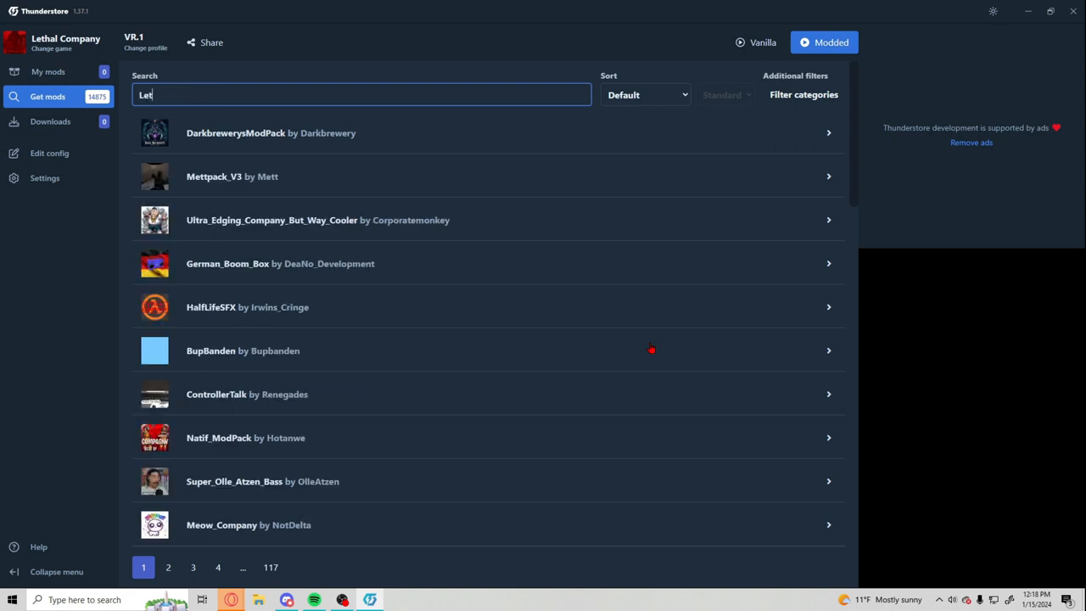
text(a)
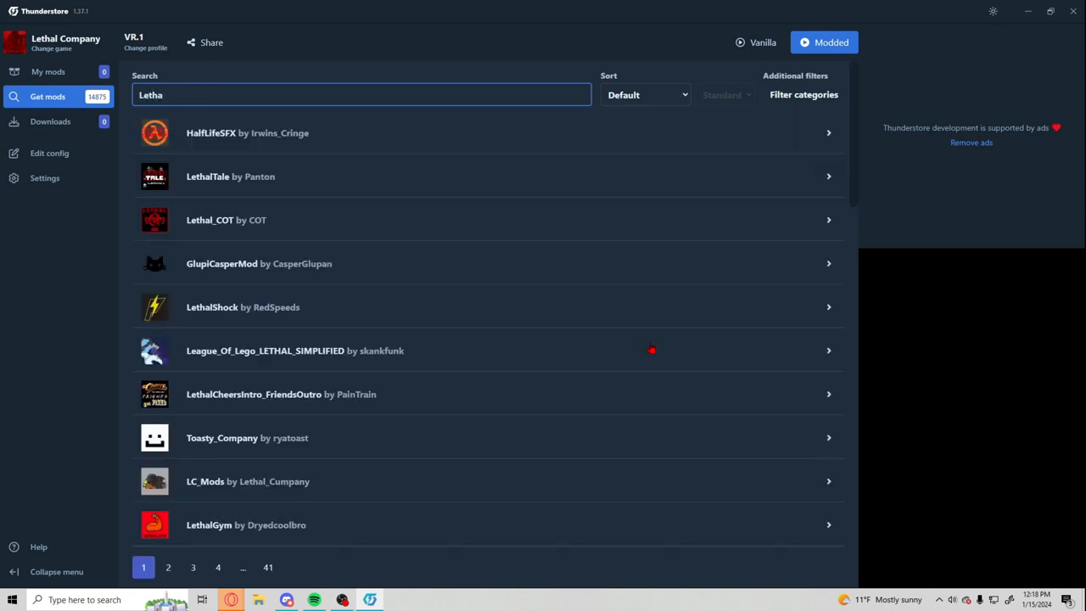
text(l)
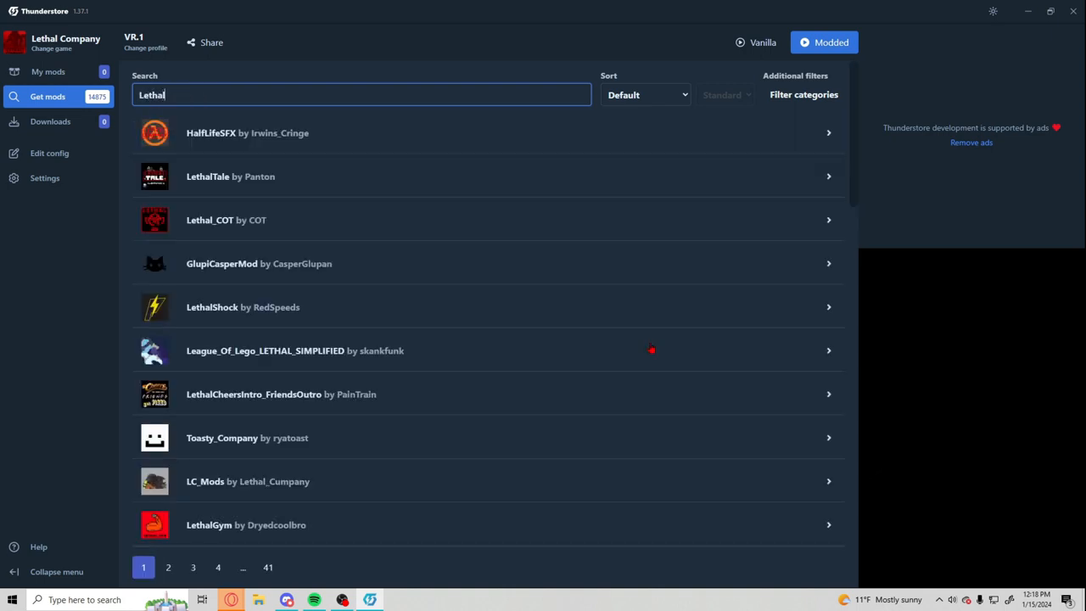
text(compan)
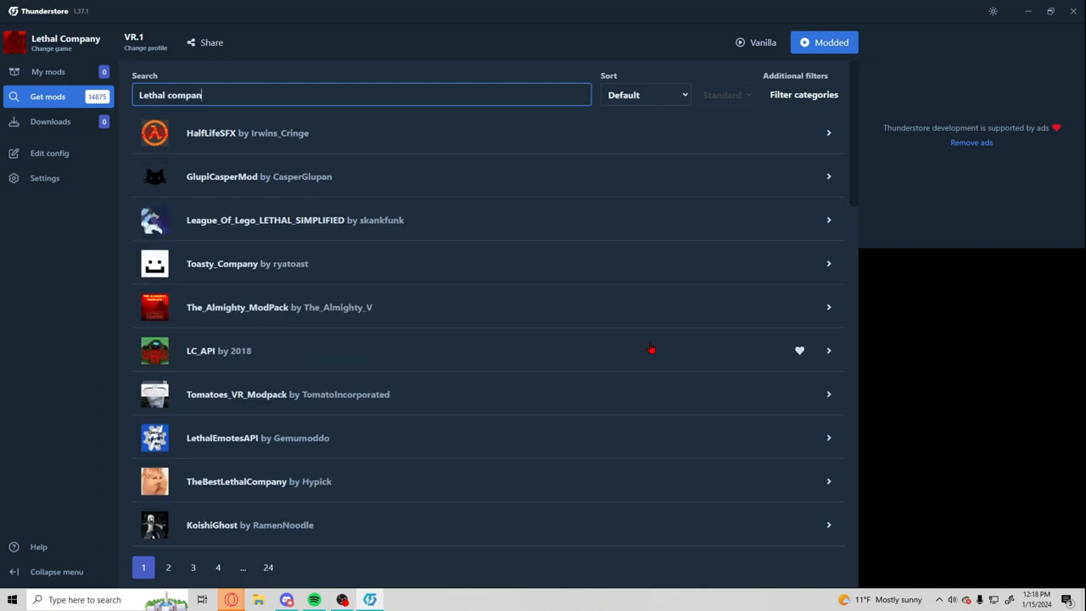
text(vr)
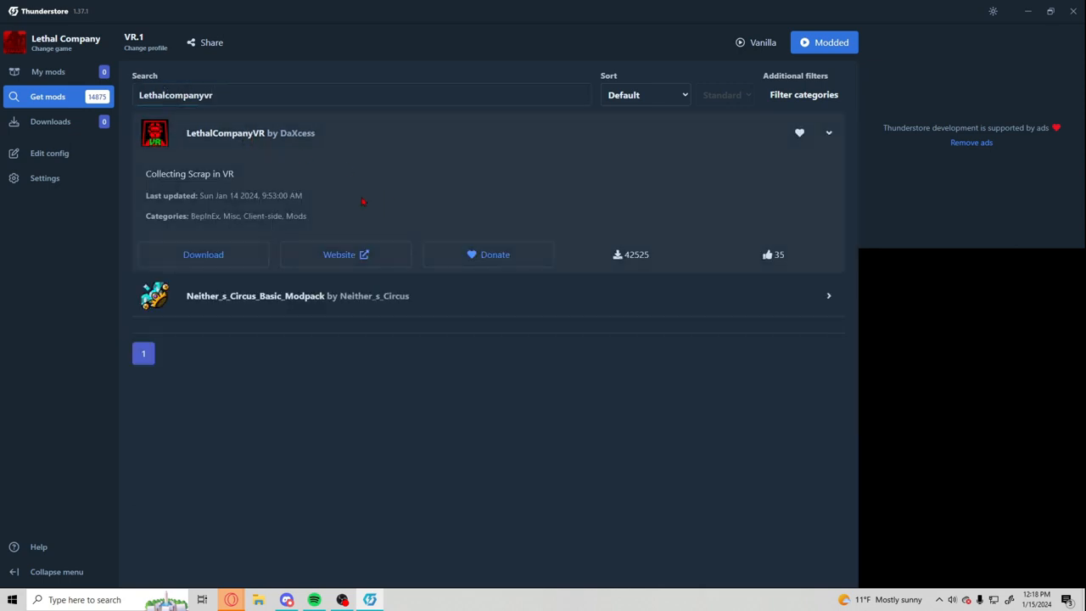
mouse_move(218, 235)
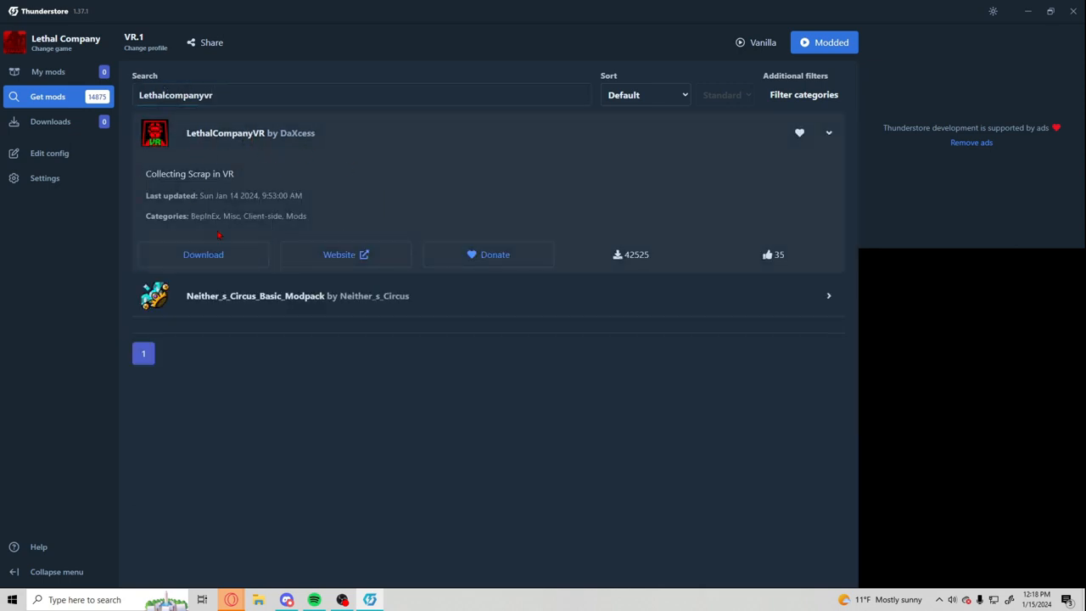
click(203, 254)
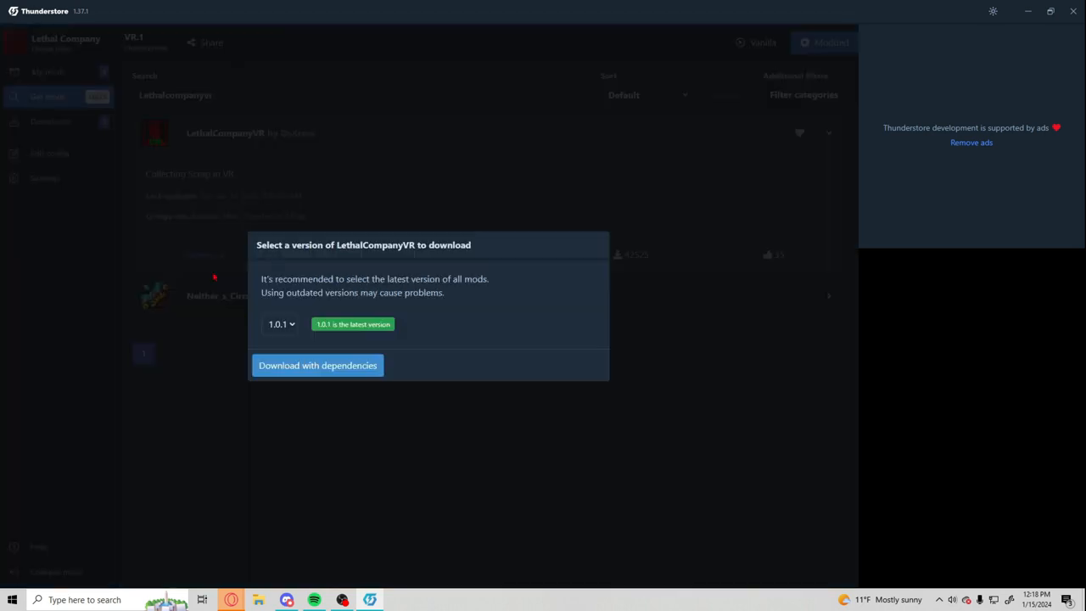
click(317, 365)
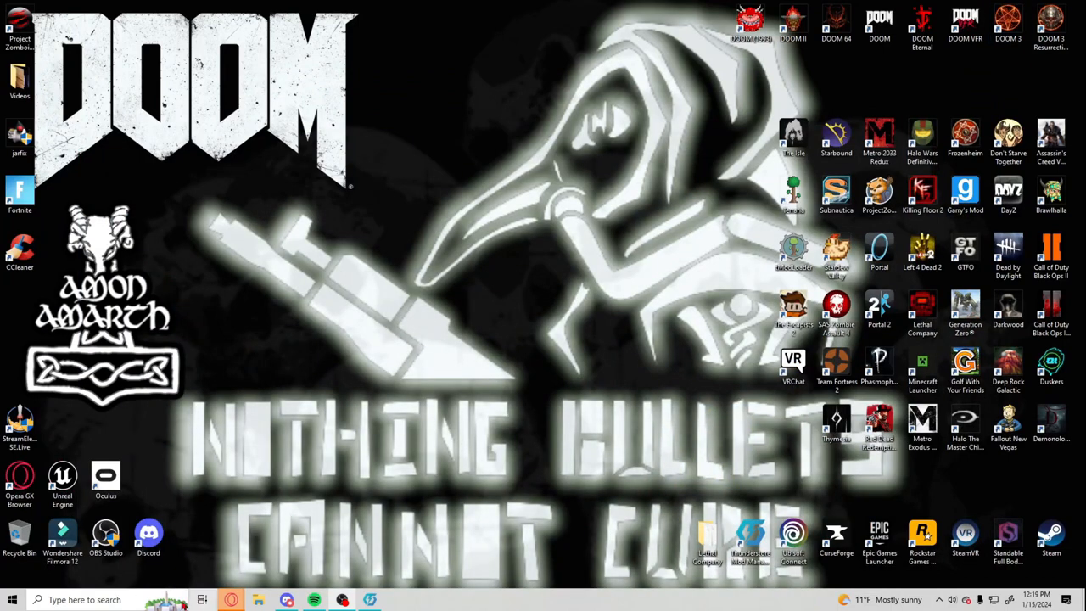
Open OpenXR Tools for Windows Mixed Reality and check the Mixed Reality and OpenXR Runtime status
click(85, 600)
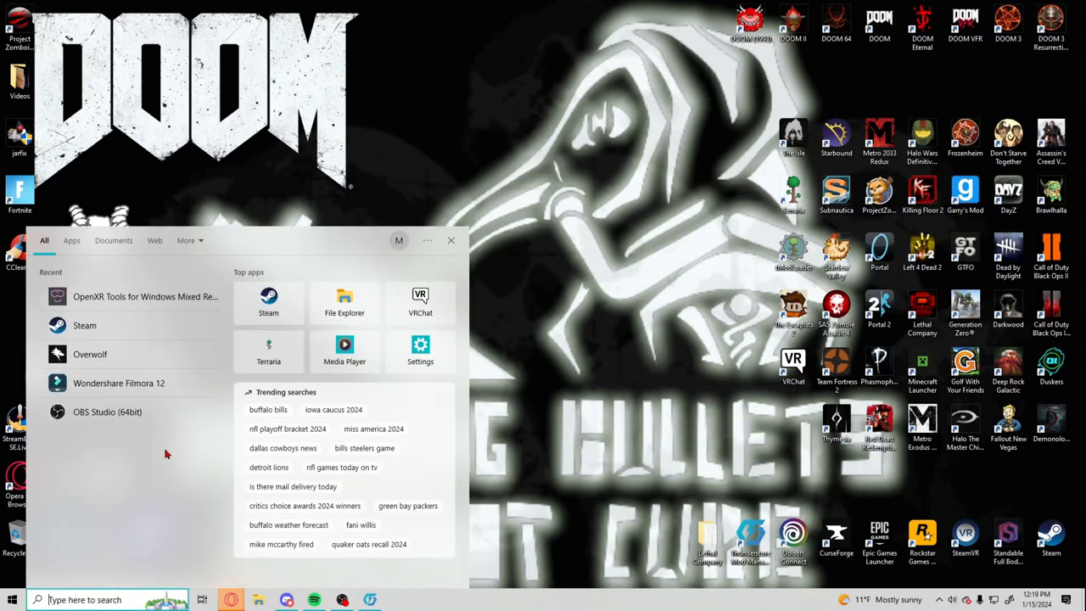
click(145, 296)
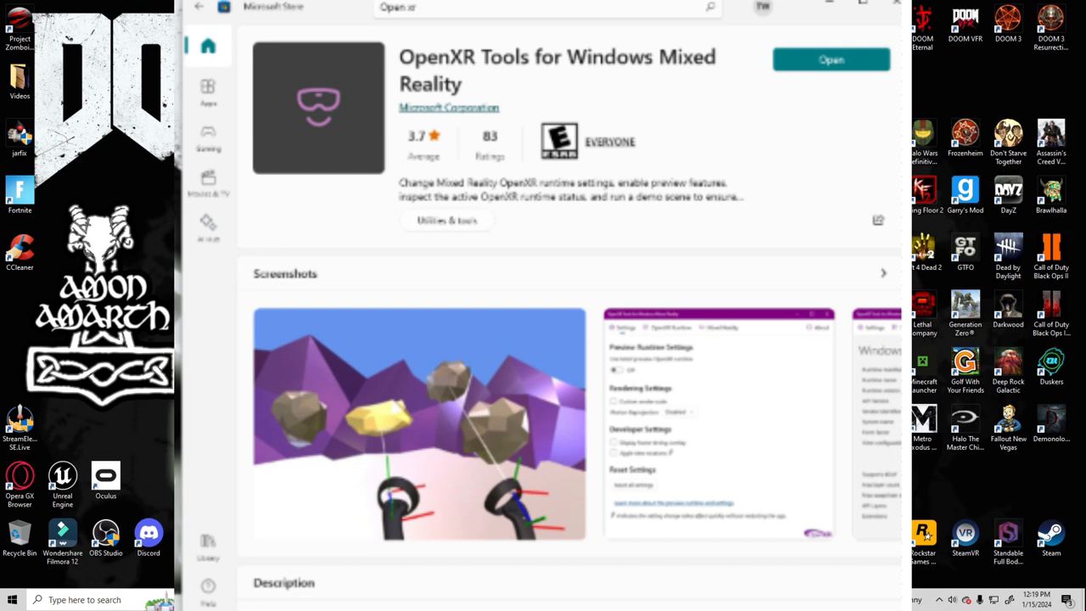
click(830, 59)
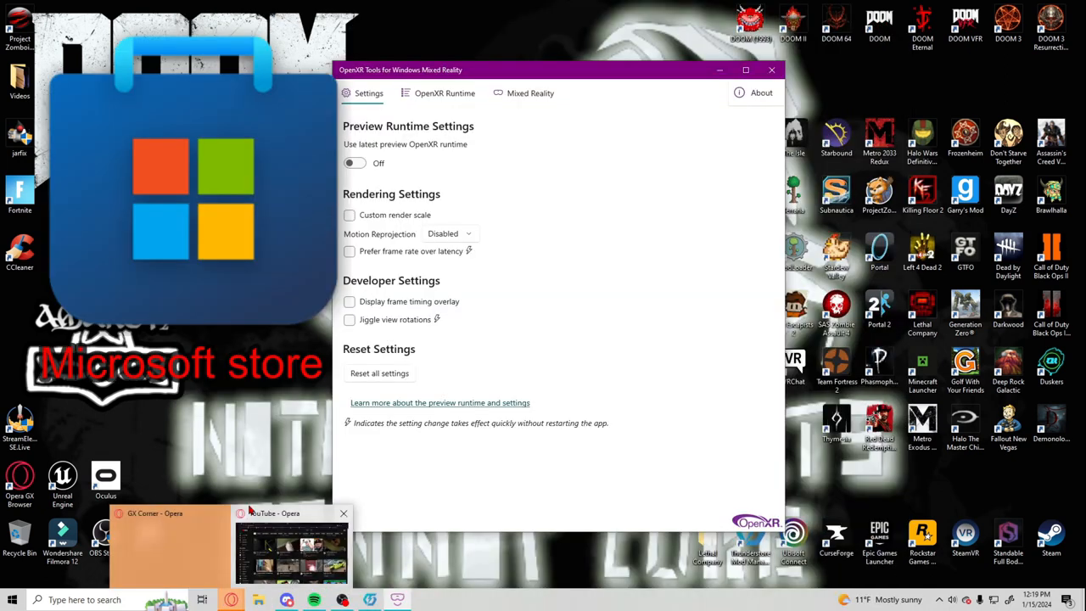
click(530, 93)
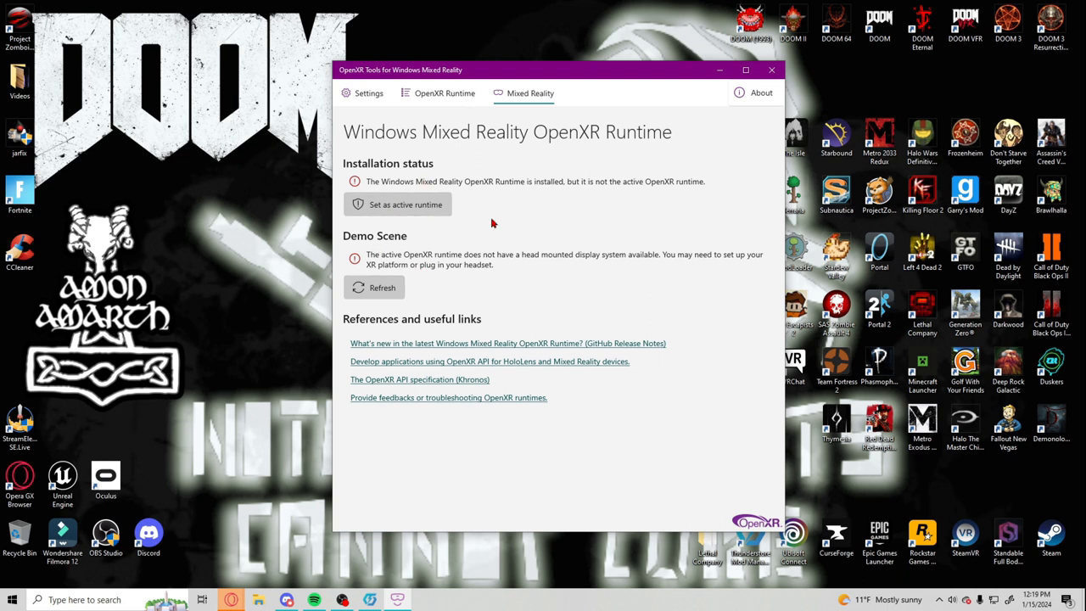
mouse_move(371, 158)
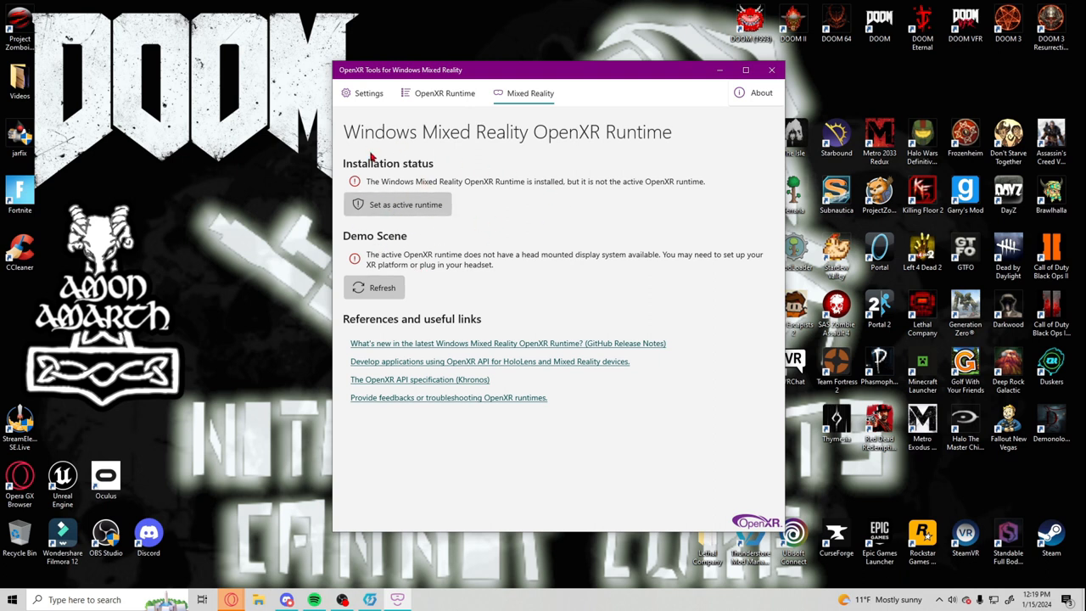
mouse_move(428, 173)
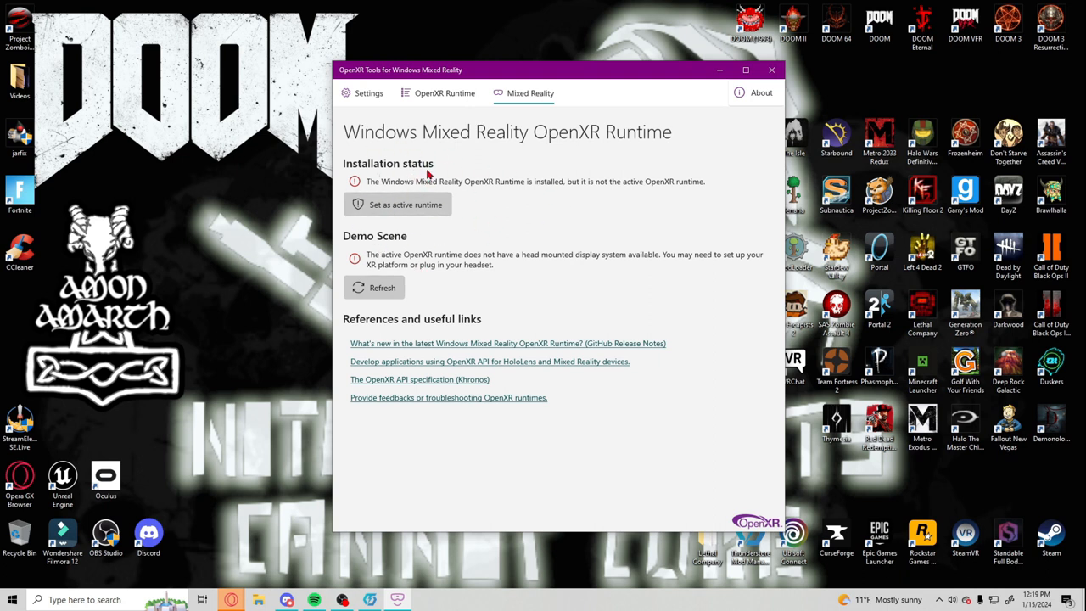
mouse_move(439, 96)
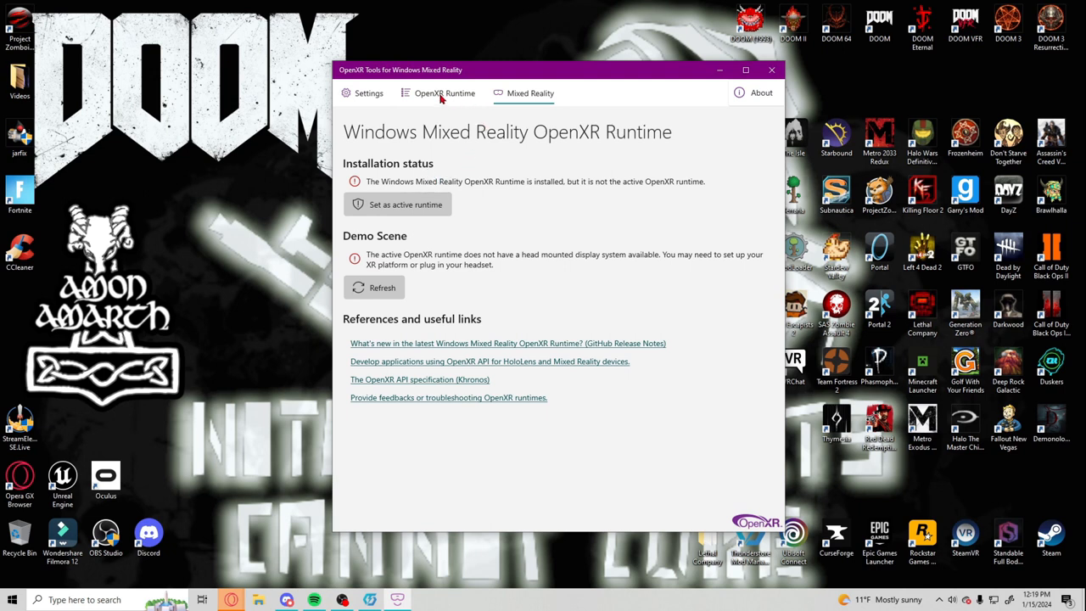
click(443, 93)
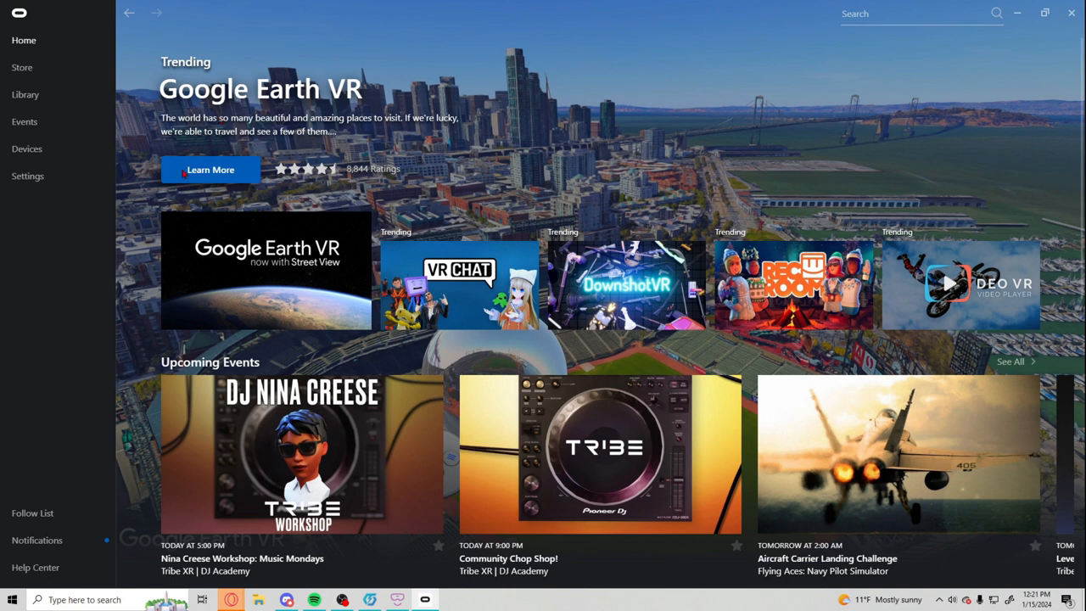
mouse_move(448, 350)
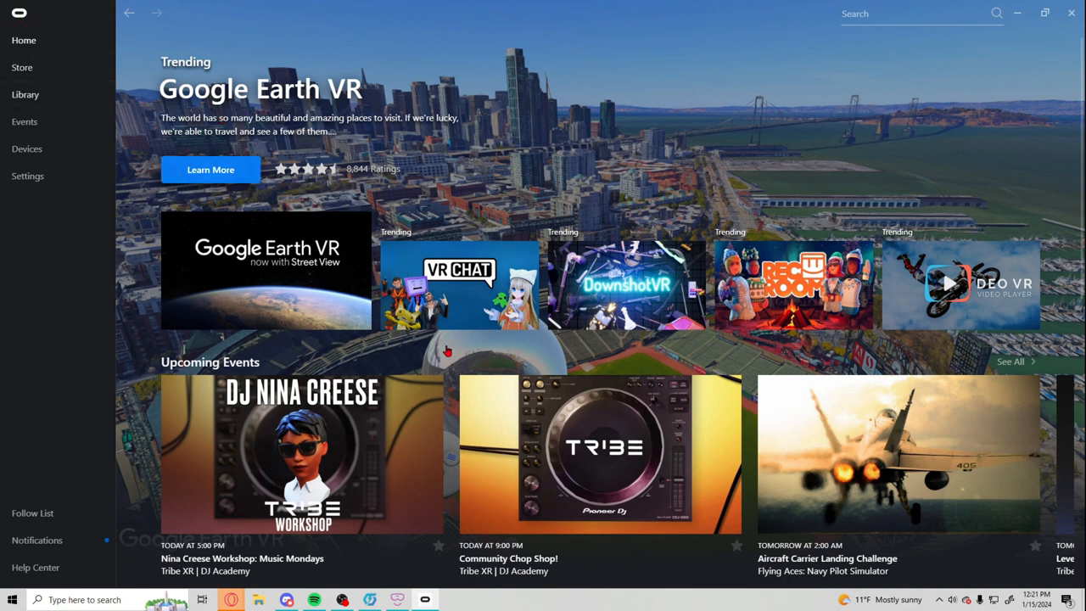
mouse_move(419, 195)
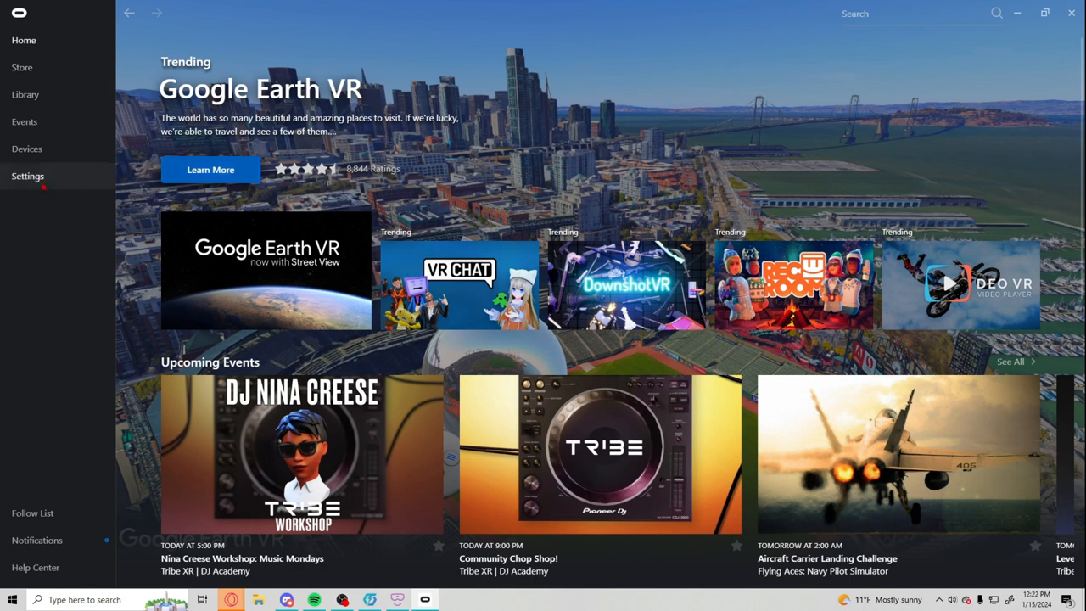
Confirm Developer Runtime Features is enabled in Oculus Beta settings, then return to OpenXR Tools
click(27, 176)
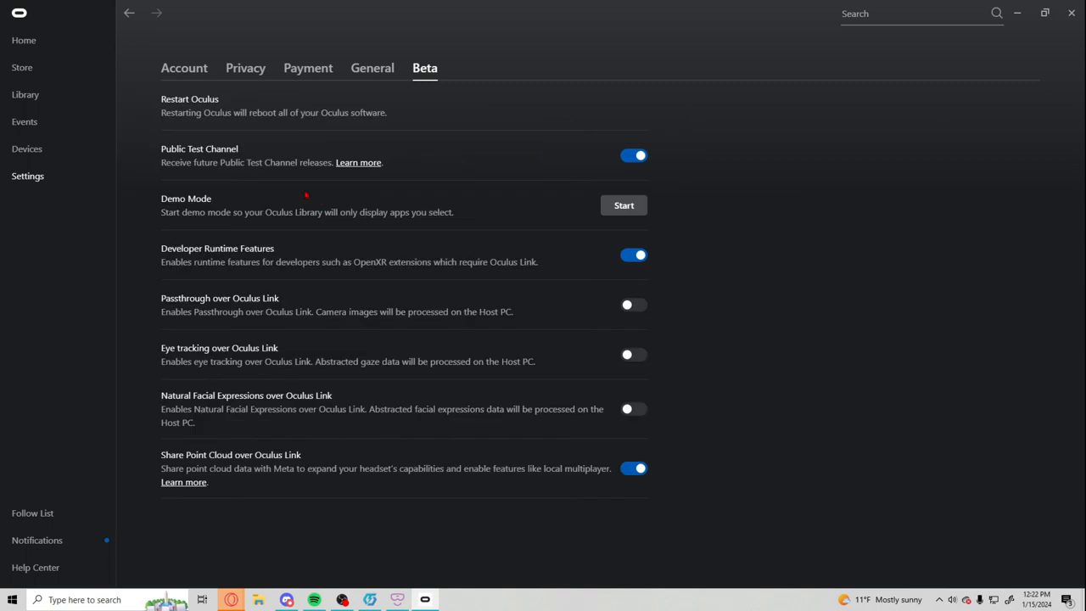
click(634, 156)
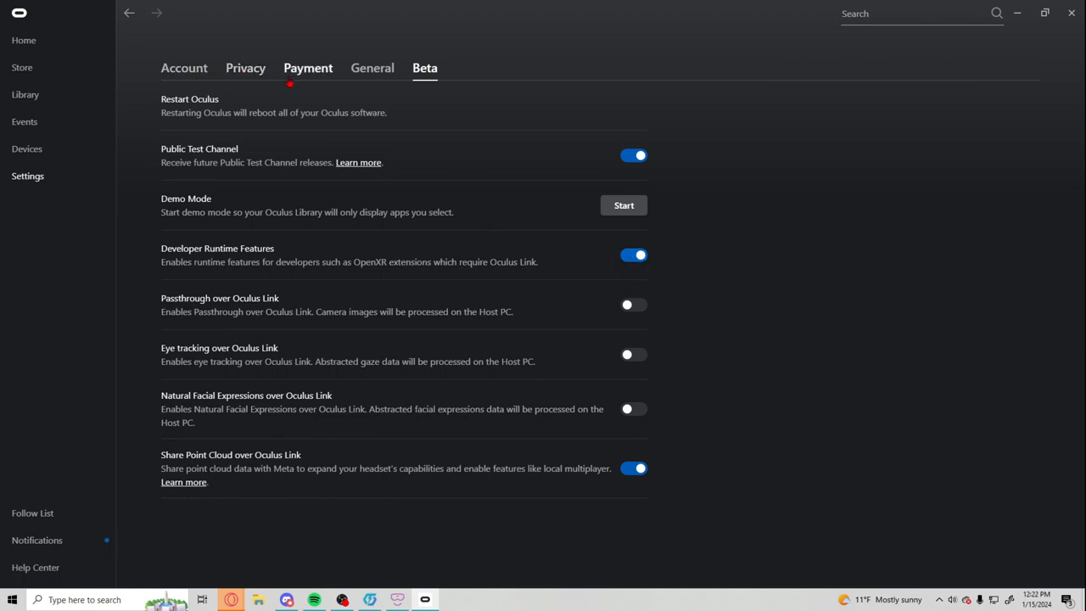
click(371, 68)
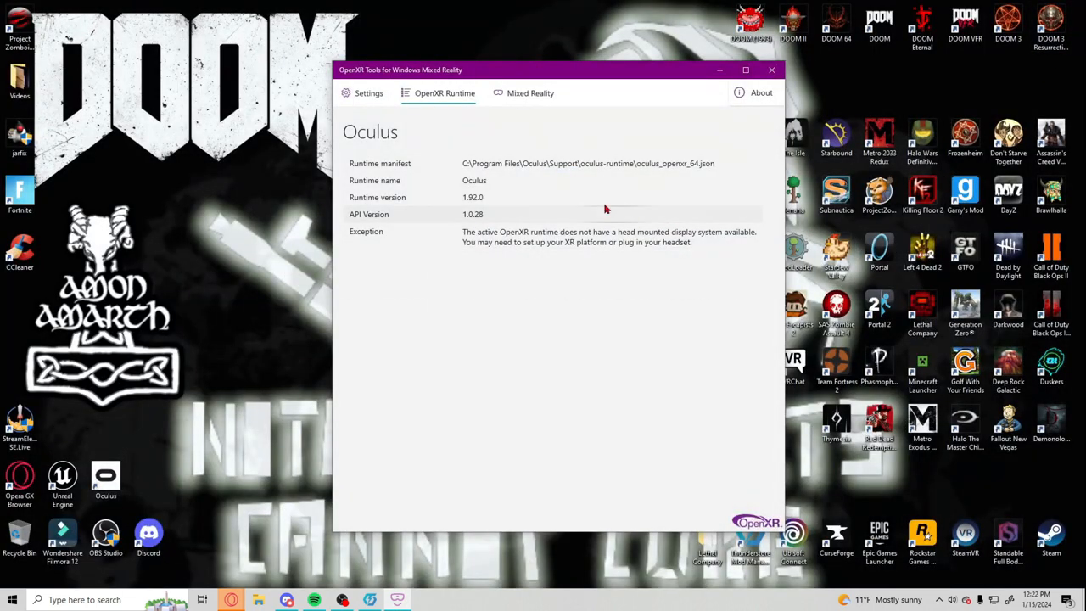
mouse_move(384, 100)
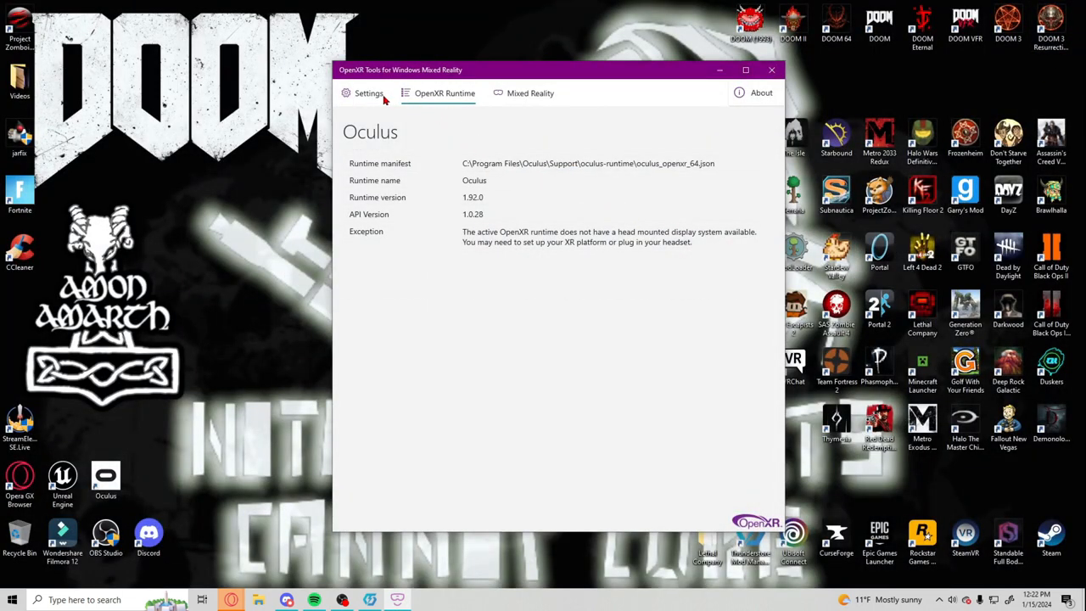
Reload the OpenXR runtime details to show the Oculus Quest2 headset, then launch Lethal Company modded
click(444, 93)
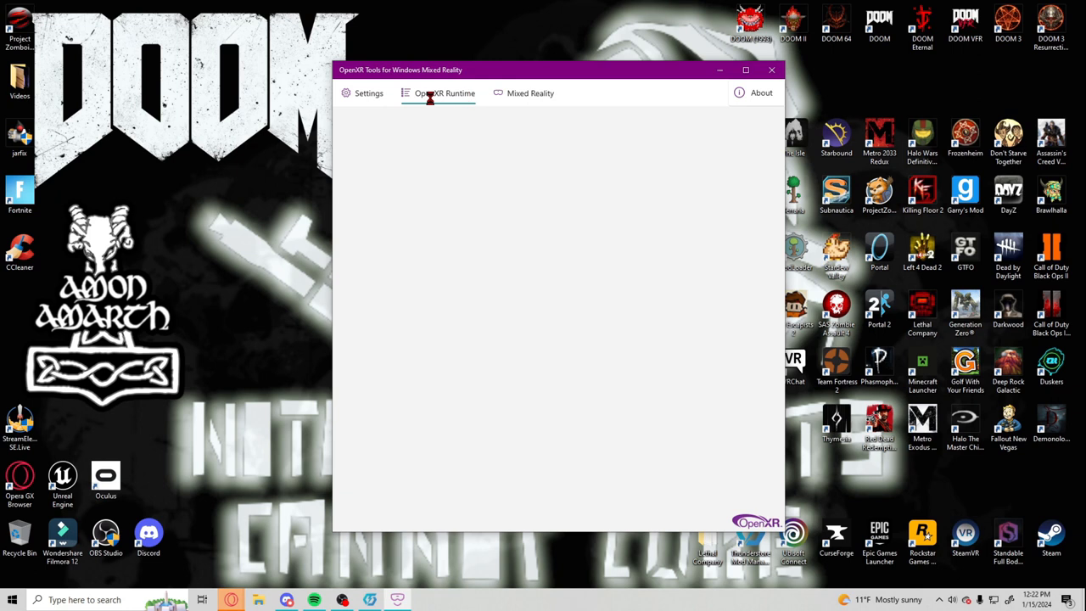
click(444, 92)
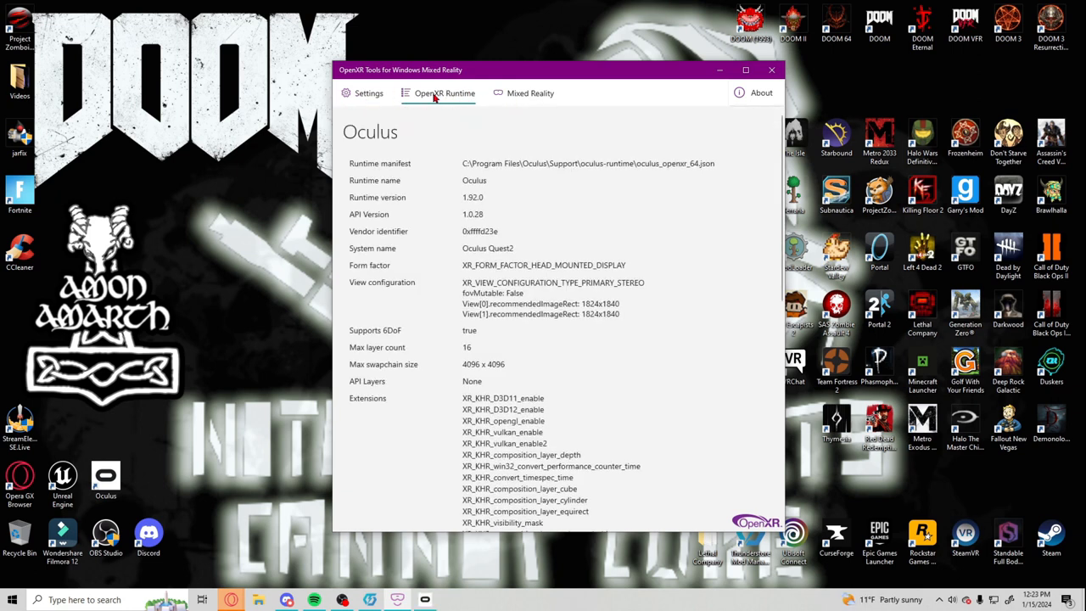
scroll(down, 3)
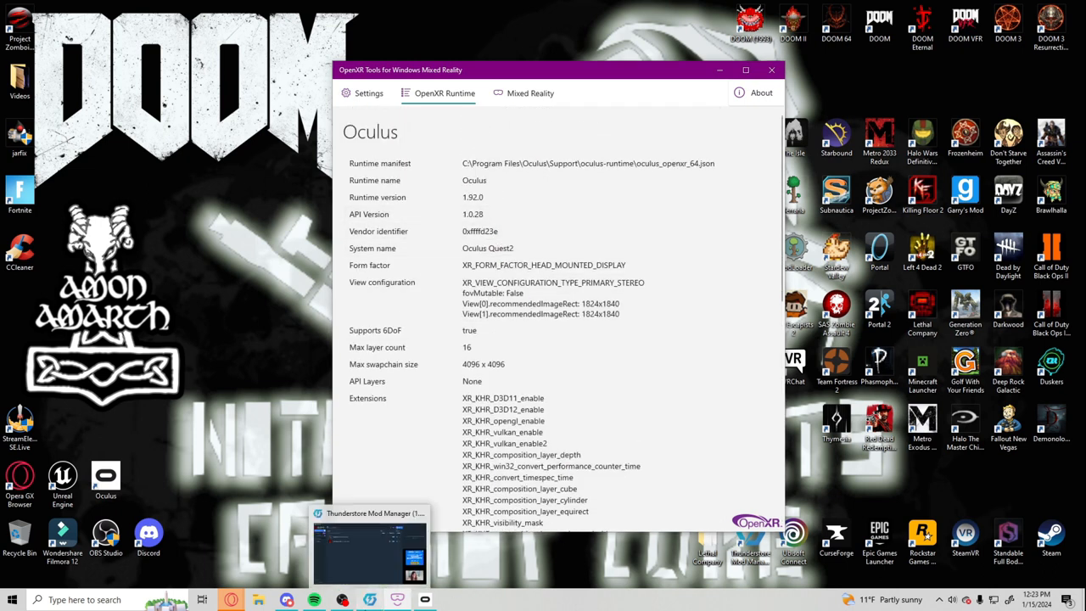
click(370, 551)
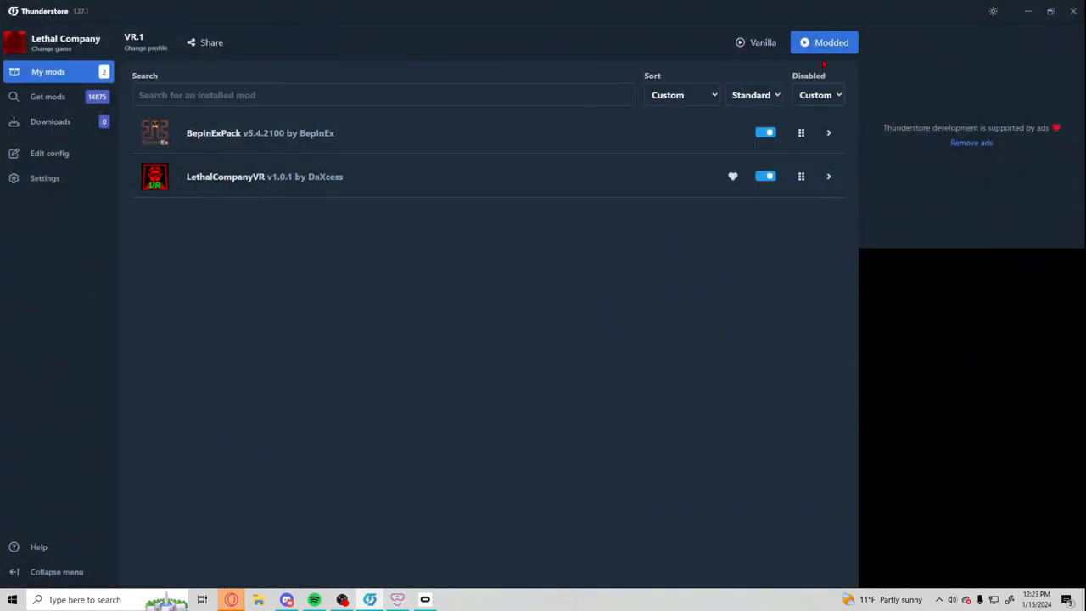
click(824, 42)
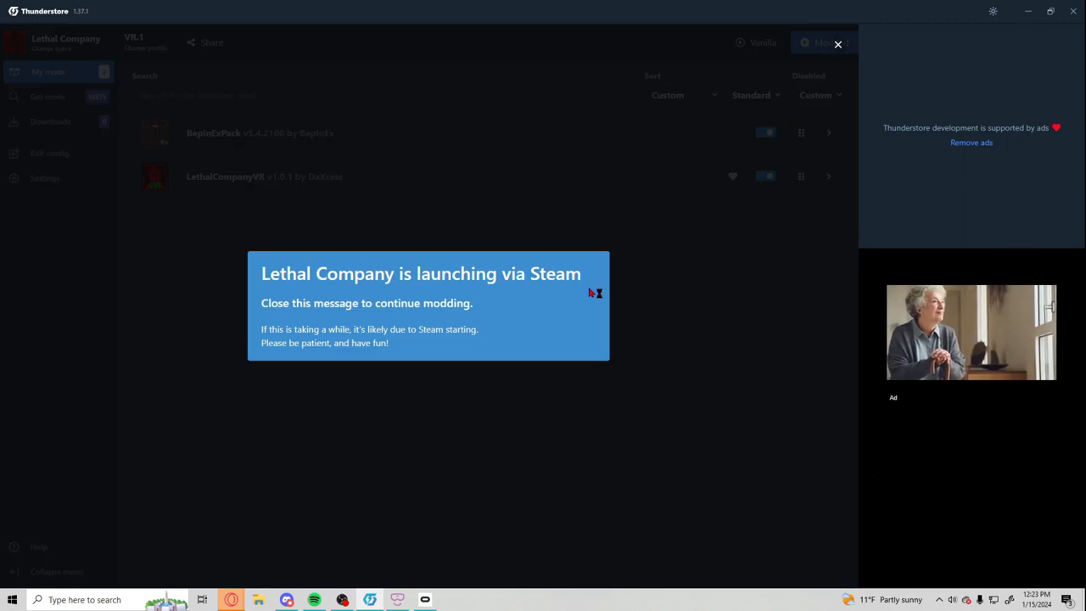